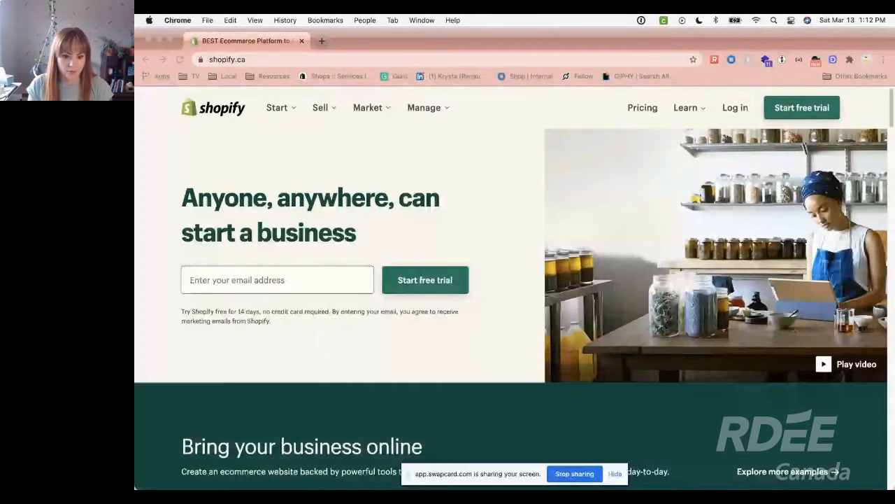
pyautogui.click(425, 280)
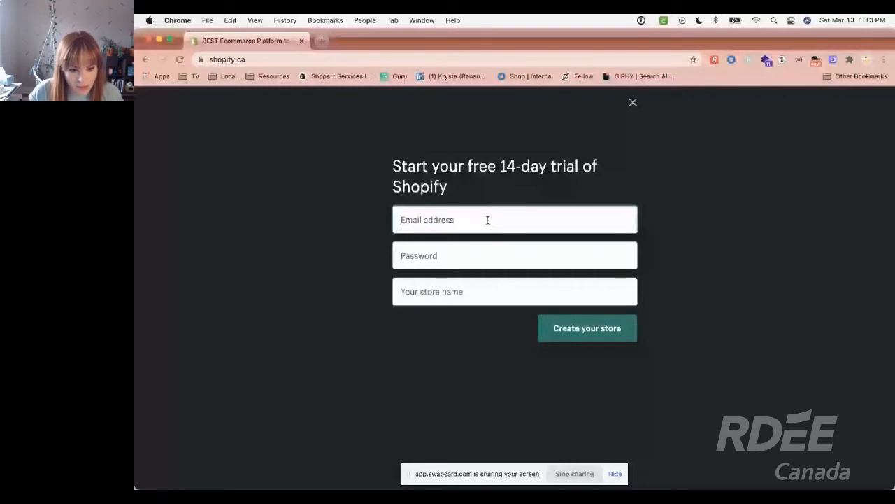
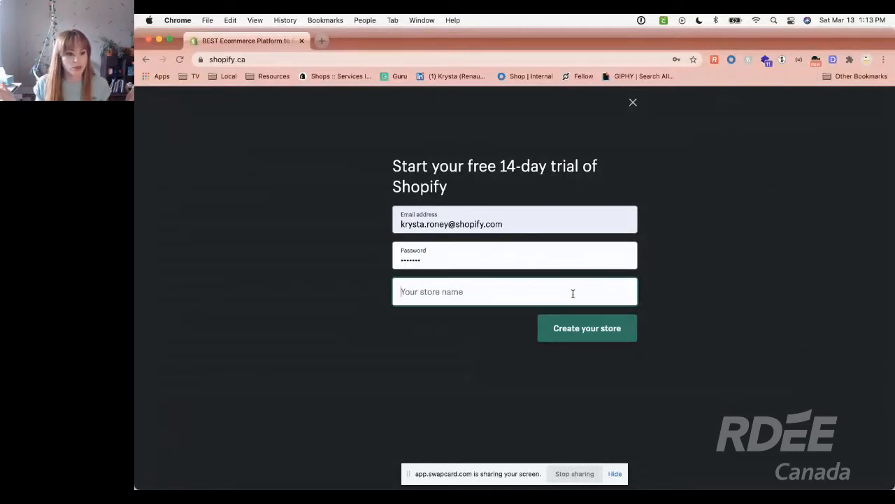
pyautogui.write('Les Bougies De')
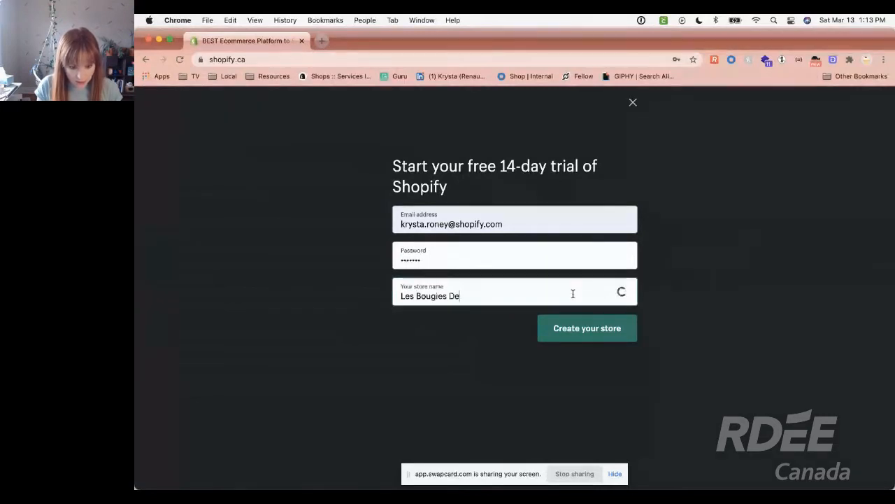
pyautogui.write('Kry')
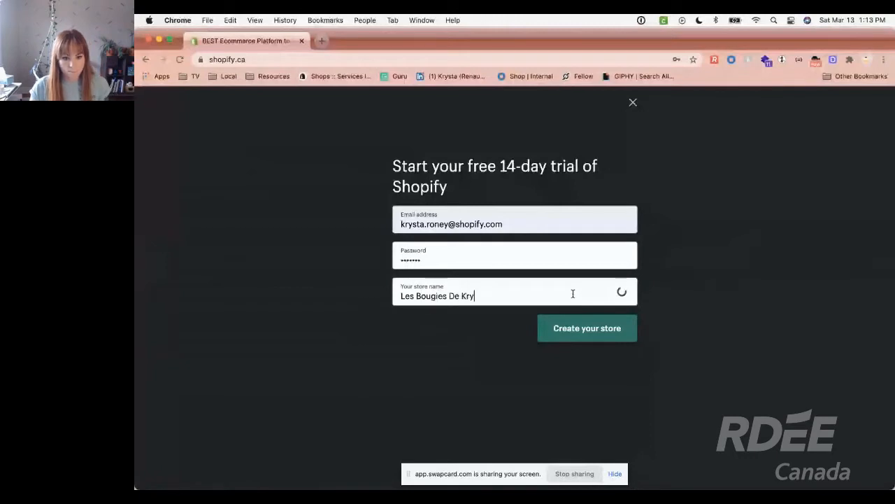
pyautogui.write('sta')
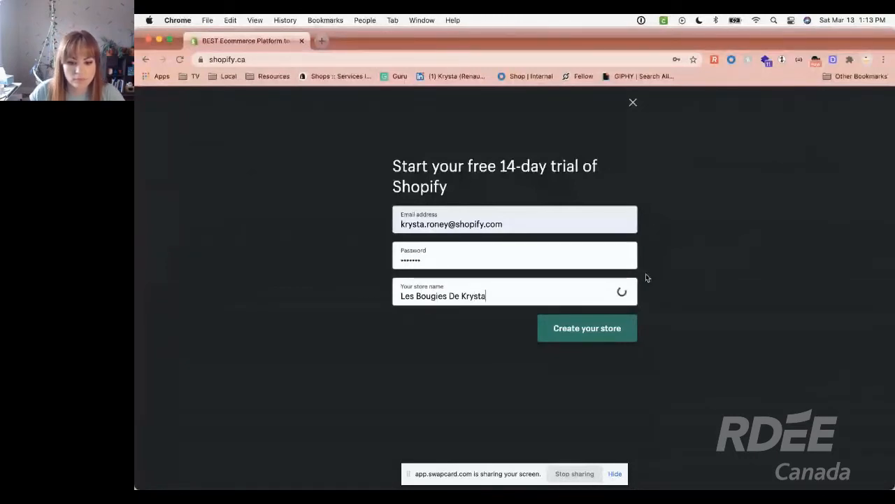
pyautogui.moveTo(554, 344)
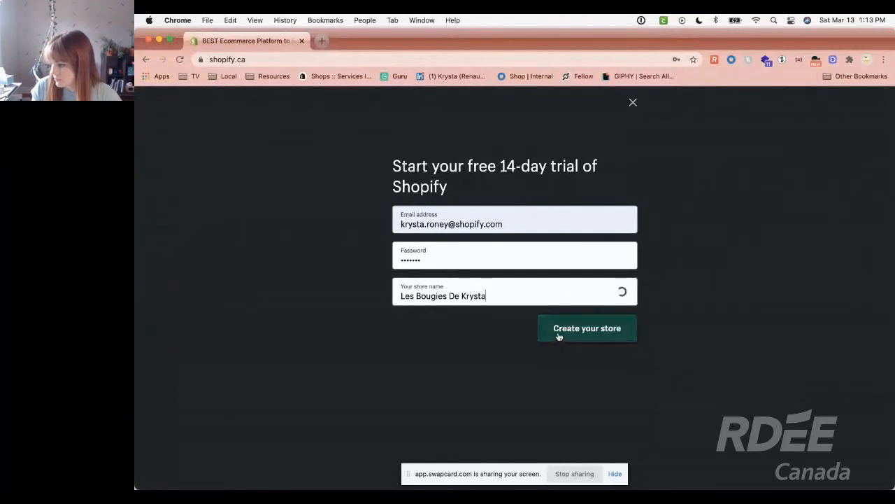
# Step: Submit the signup to create the store 'Les Bougies De Krysta'
pyautogui.click(588, 328)
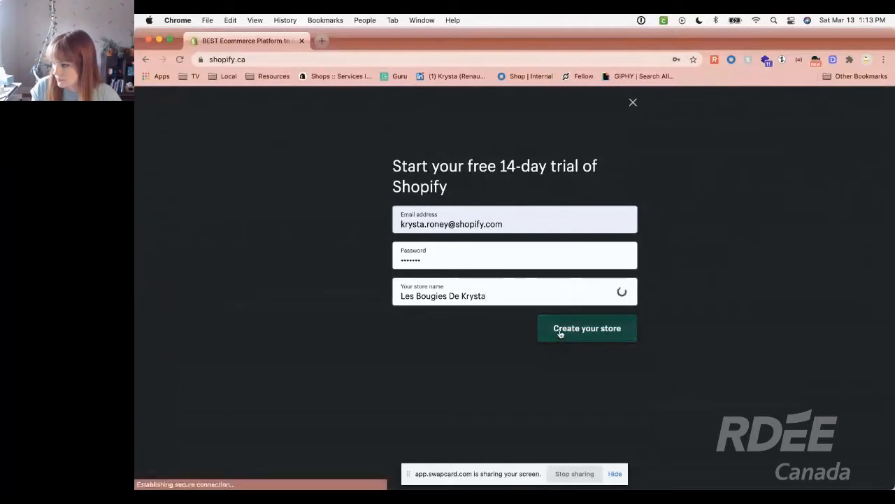
pyautogui.click(588, 328)
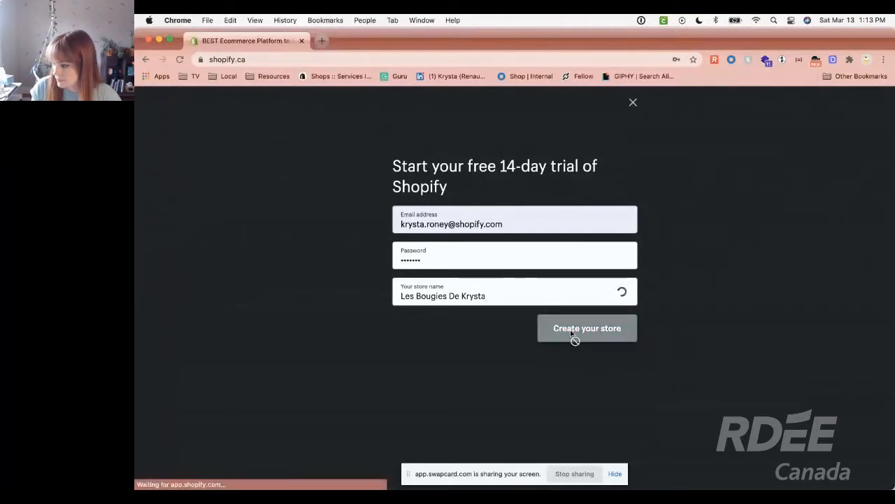
pyautogui.click(587, 328)
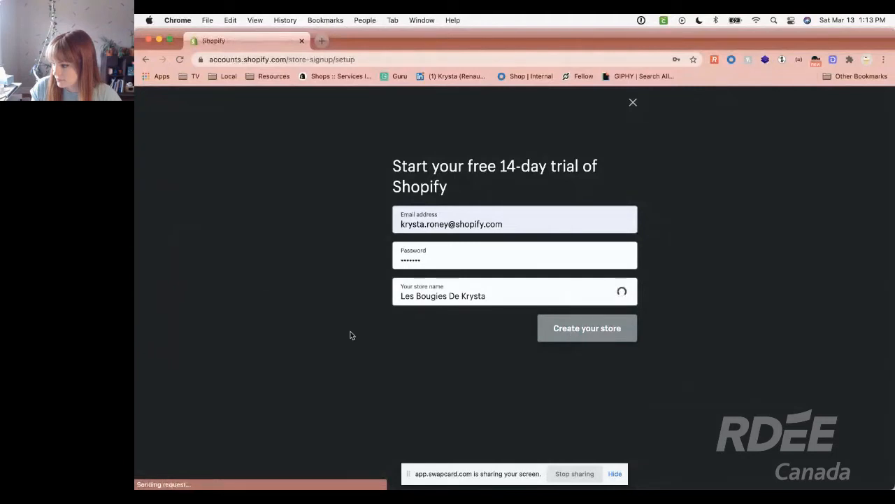
pyautogui.click(588, 328)
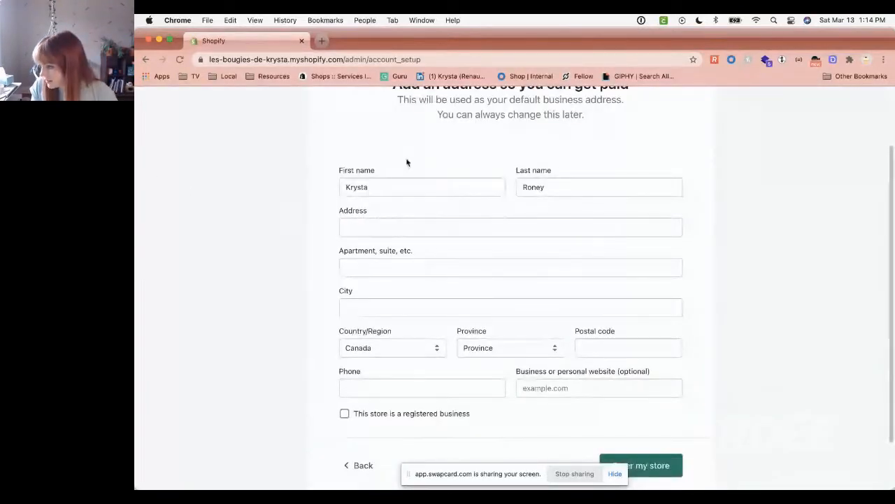
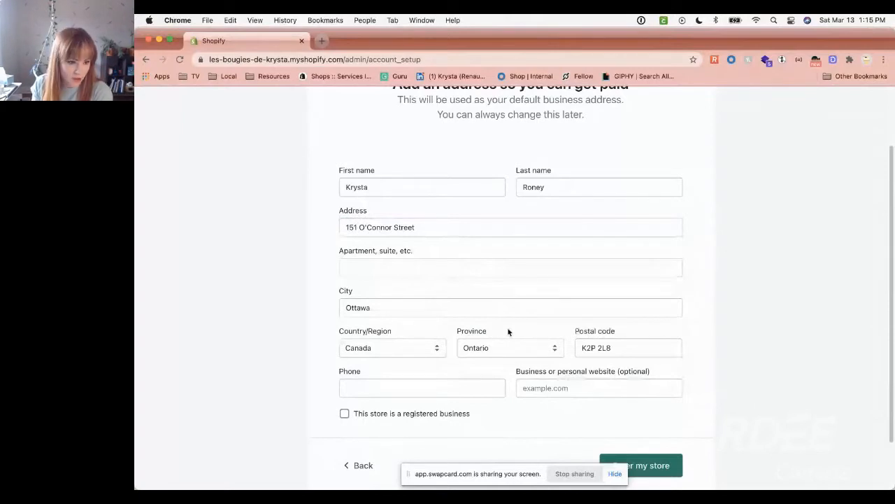
# Step: Enter a business address at 151 ... in Ottawa, Ontario, Canada and enter the store
pyautogui.click(641, 465)
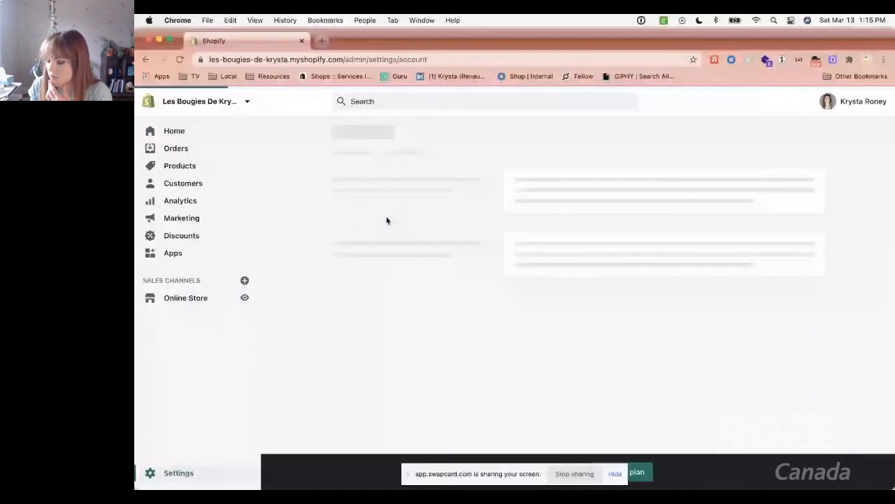
pyautogui.moveTo(327, 213)
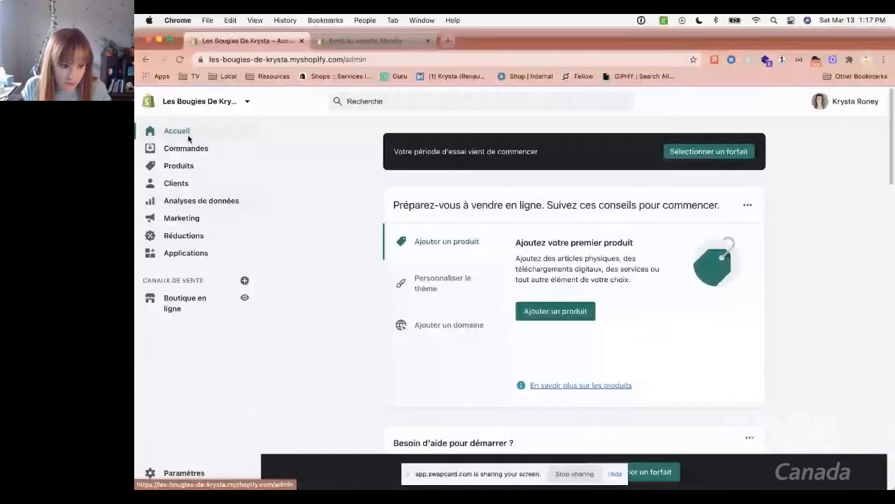
# Step: Return to the admin home dashboard via Accueil in the sidebar
pyautogui.click(184, 149)
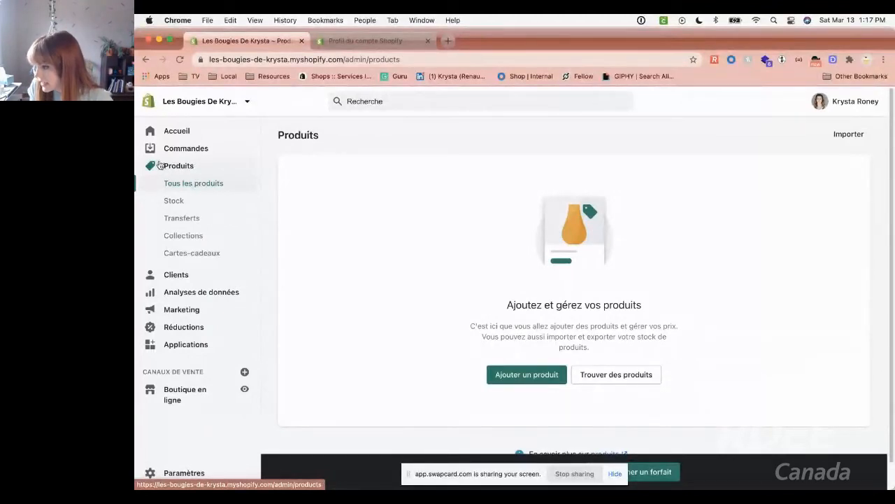
pyautogui.moveTo(243, 162)
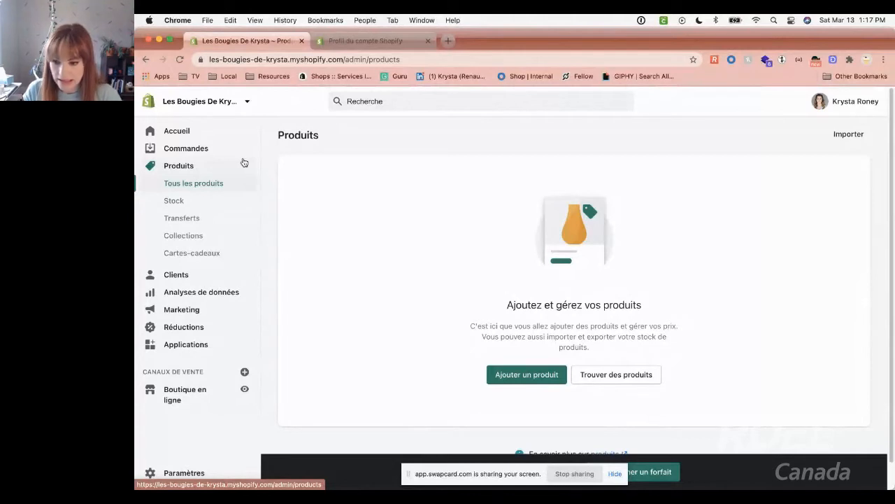
# Step: Start adding a first product from the empty Produits list
pyautogui.click(526, 375)
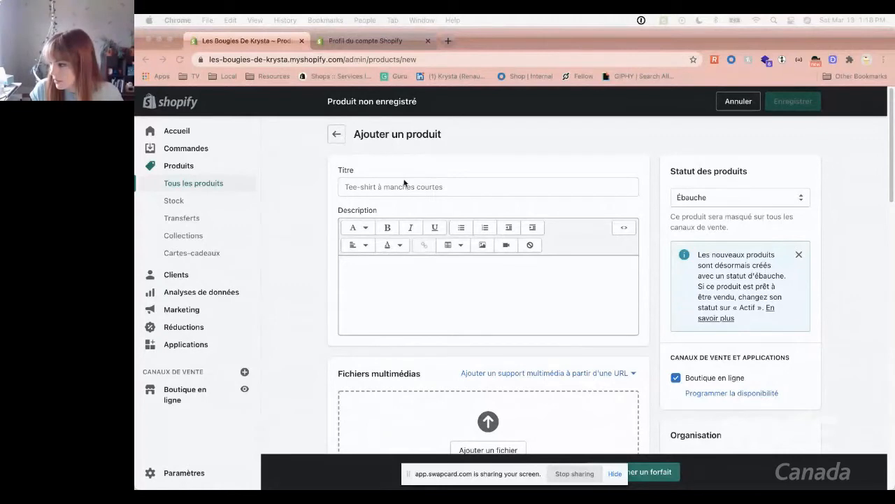
# Step: Title the new product 'Bougies demi-pot' and begin its description
pyautogui.write('Bougies demi-pot')
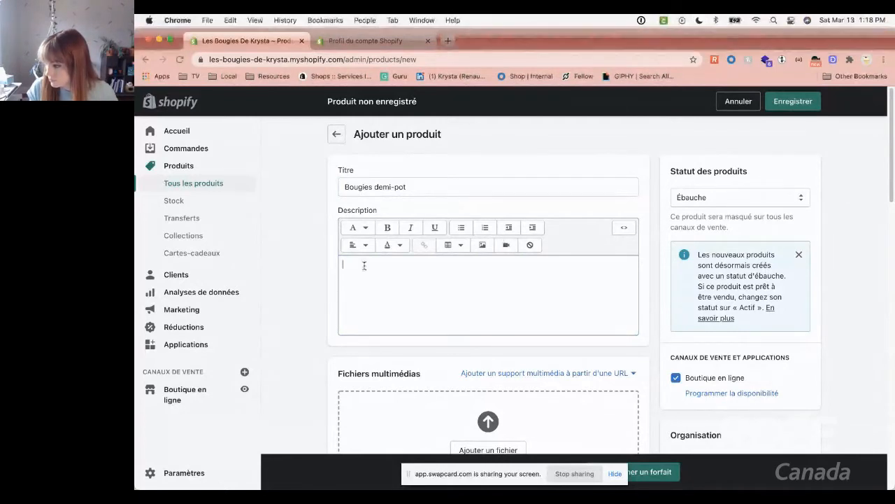
pyautogui.click(487, 293)
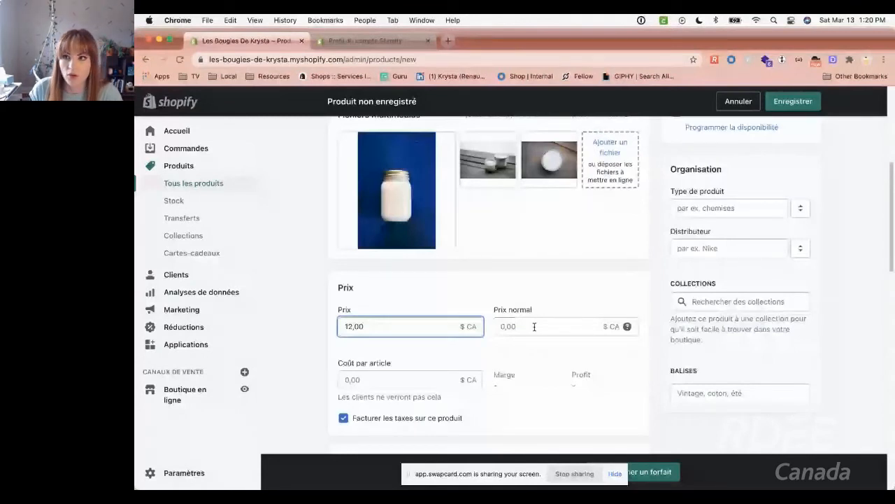
# Step: Set a compare-at price of 15,00 $ CA and cost per item 5,00 $ CA, giving a 58,3 % margin
pyautogui.click(560, 326)
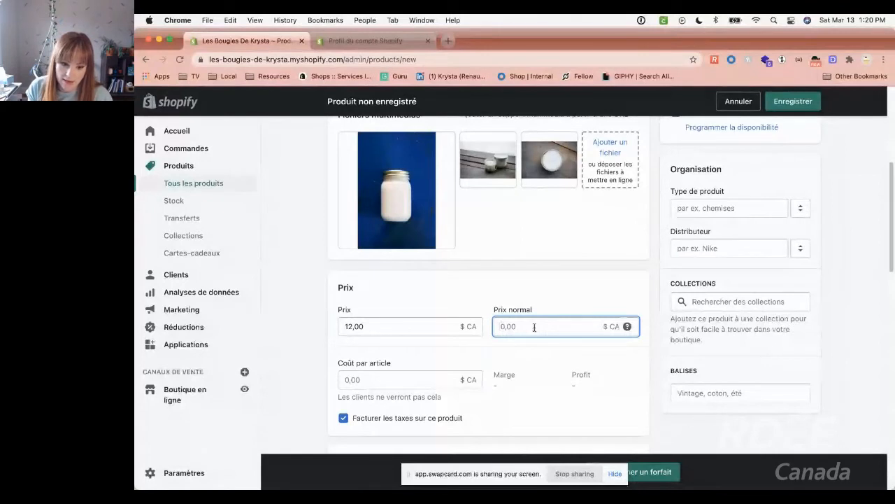
pyautogui.write('15,00')
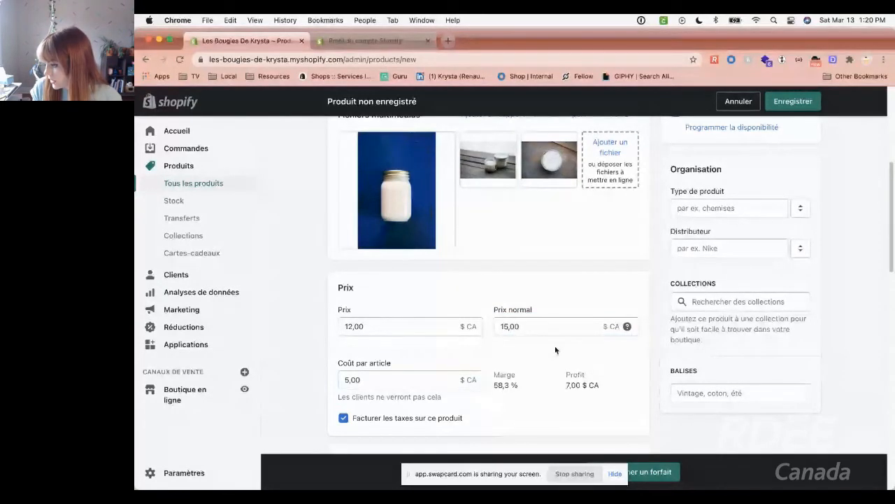
pyautogui.scroll(-3)
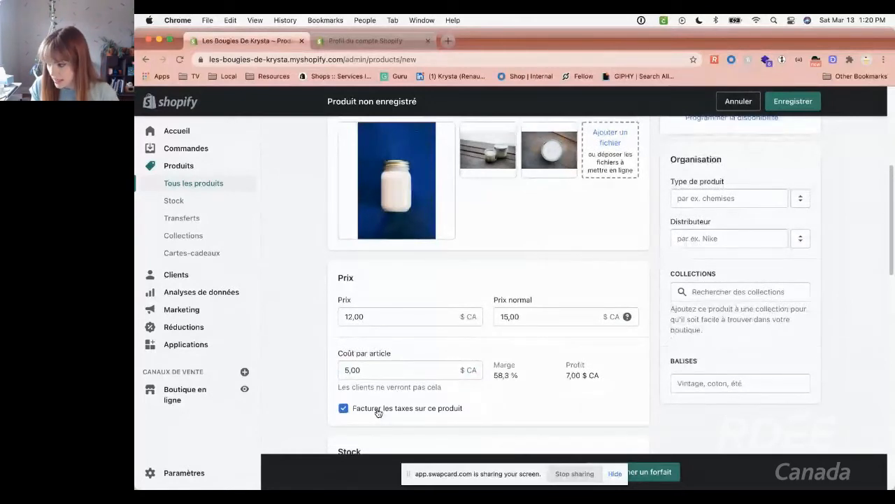
# Step: In Inventory, visit the SKU field and set the available quantity to 40 units
pyautogui.scroll(-3)
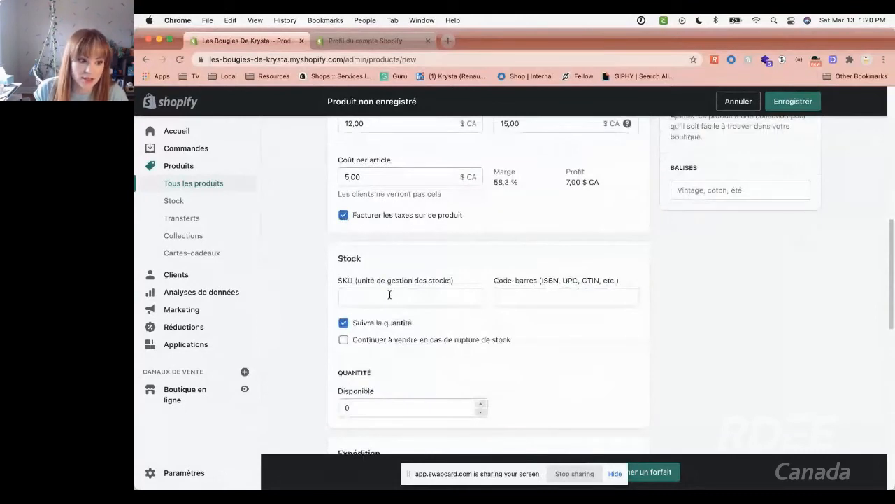
pyautogui.click(410, 296)
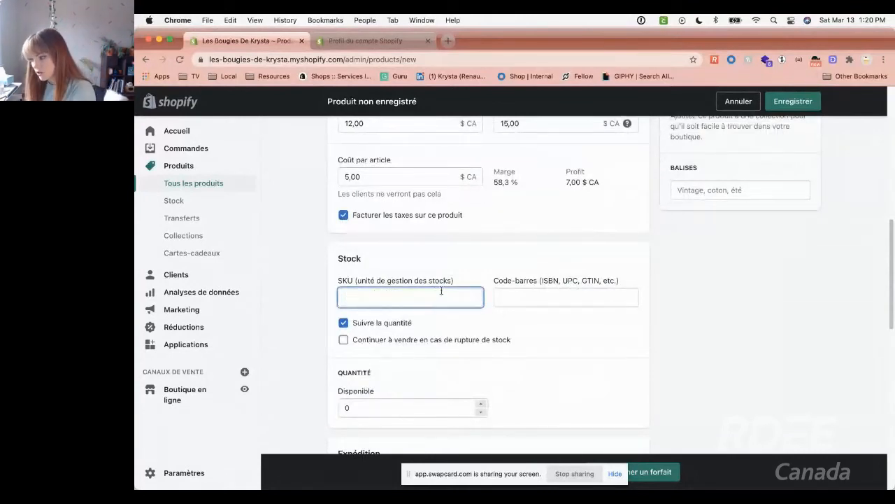
pyautogui.click(565, 297)
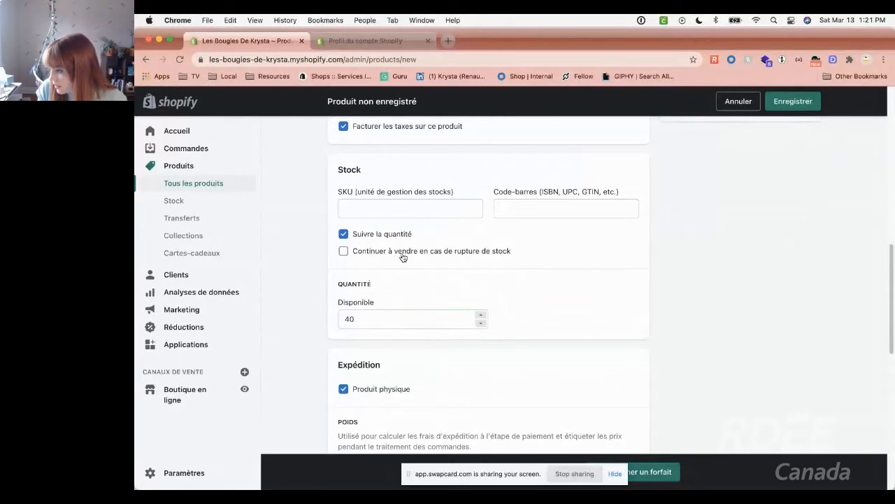
# Step: Reach the Shipping section to give the product a weight of 0,5 lb
pyautogui.scroll(-3)
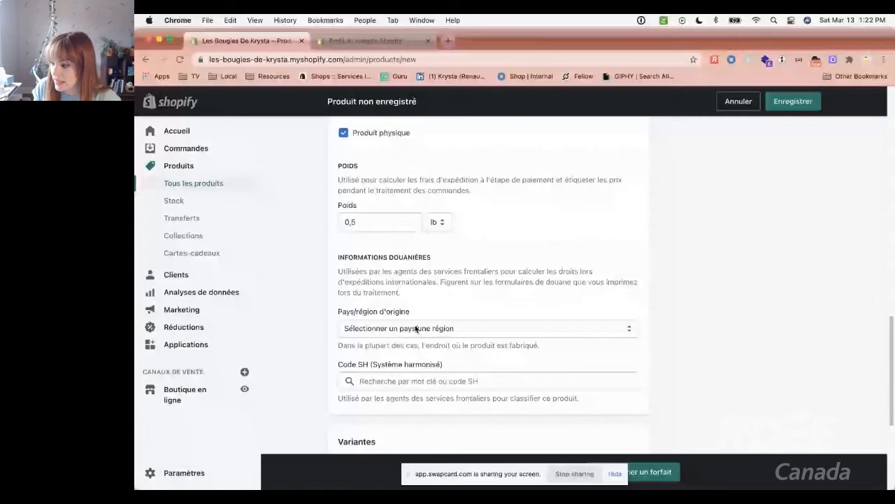
# Step: Add a Parfum variant option with values Vanille, Rose, Lilas and Citron
pyautogui.scroll(-3)
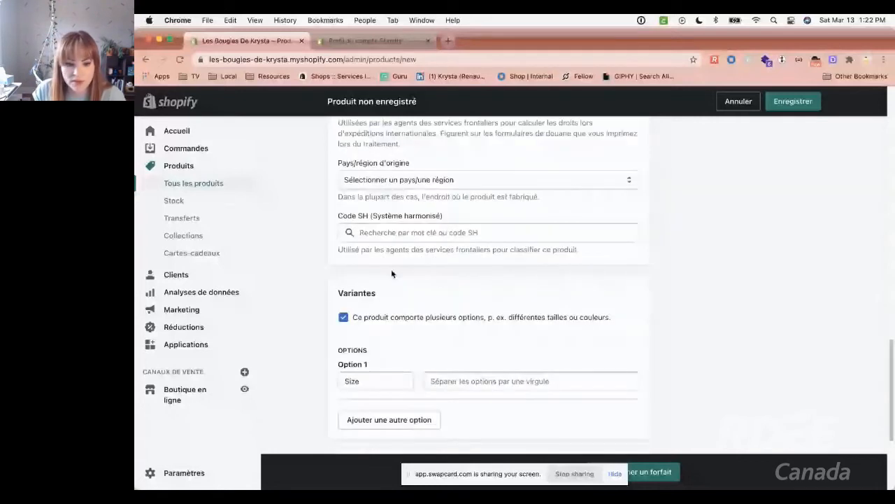
pyautogui.scroll(-3)
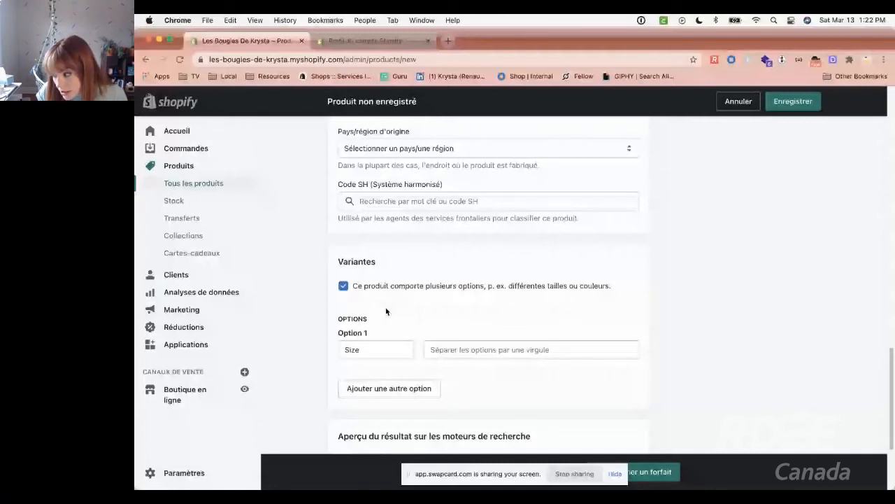
pyautogui.write('Parfum')
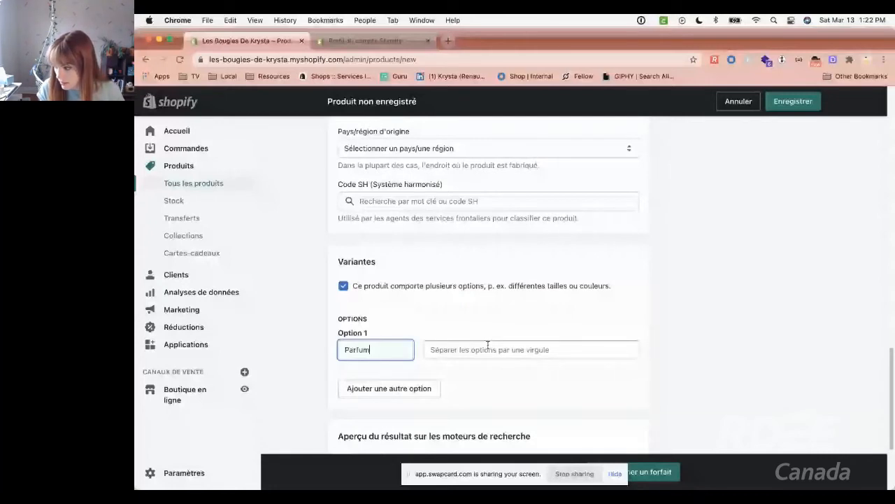
pyautogui.write('Rpo')
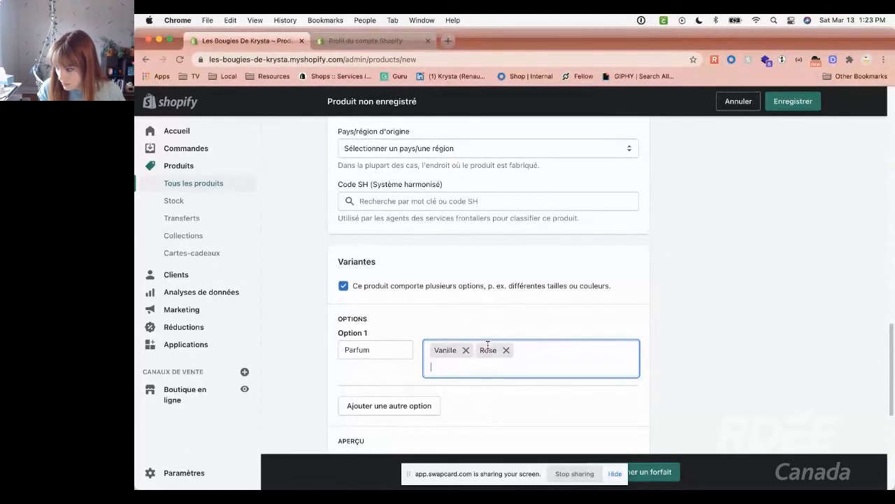
pyautogui.write('Lilas')
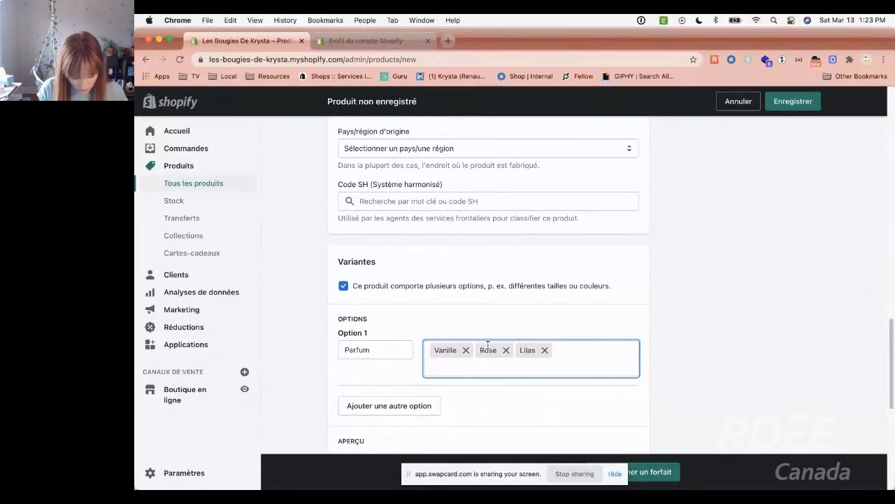
pyautogui.write('Citron')
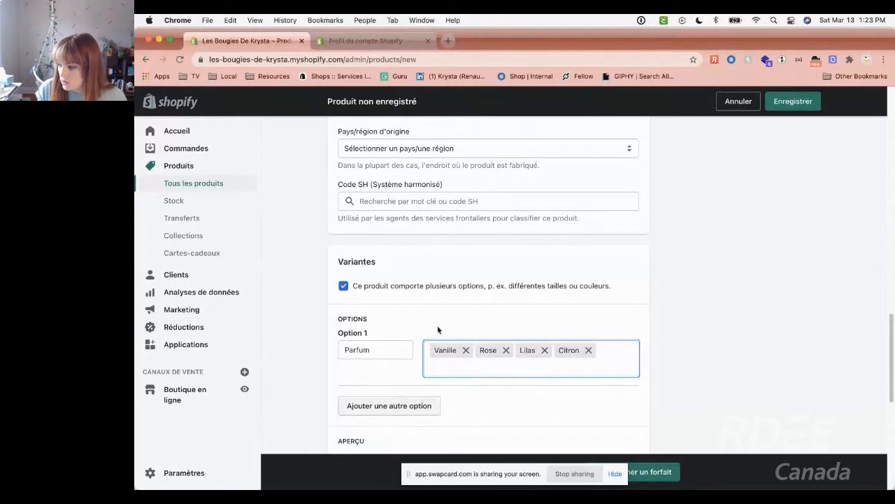
pyautogui.click(389, 405)
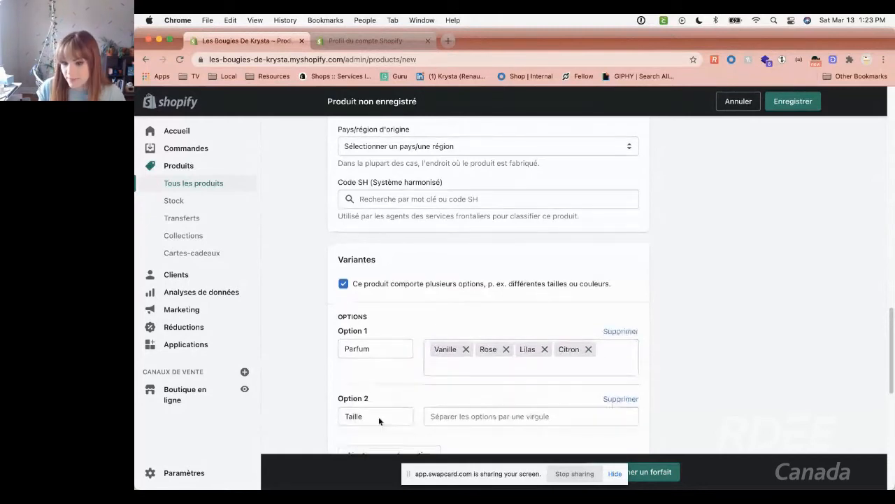
# Step: Name the second variant option Mèche, add the value Bois and start adding String
pyautogui.click(375, 417)
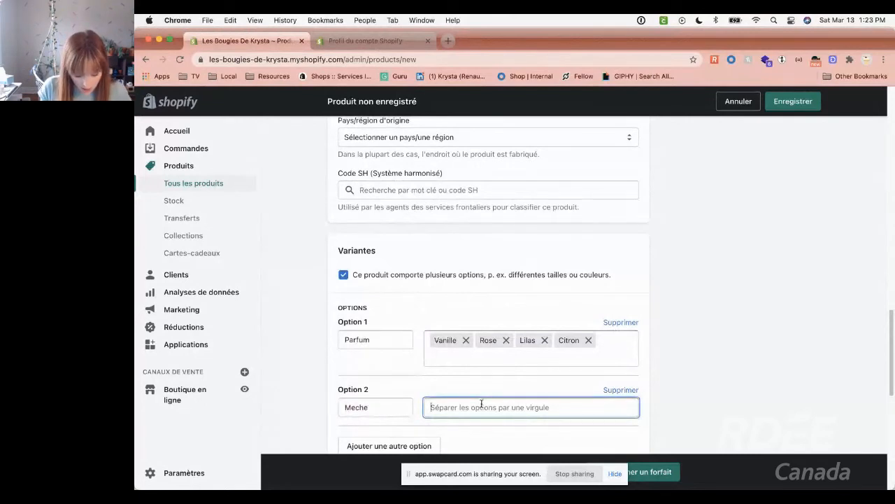
pyautogui.write('Bois')
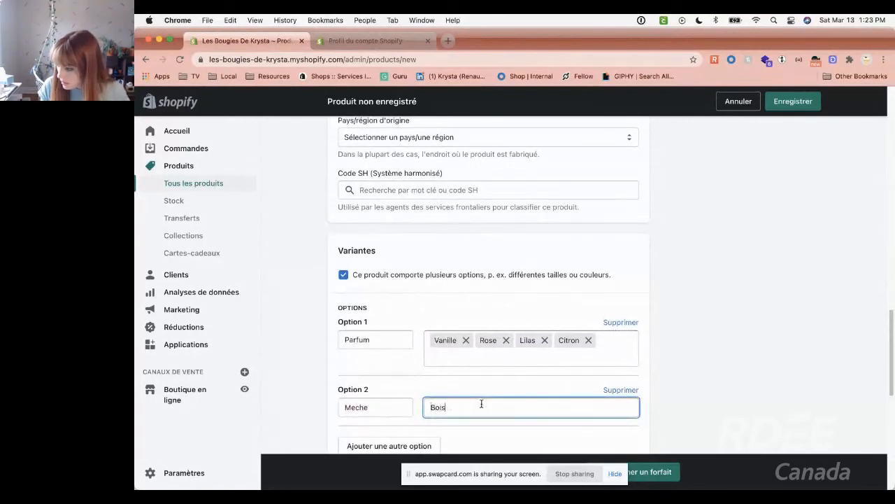
pyautogui.press('Enter')
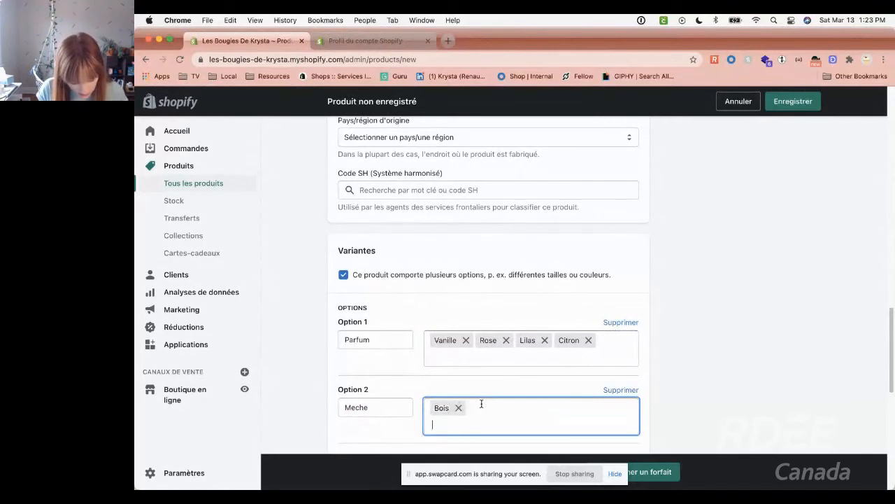
pyautogui.write('String')
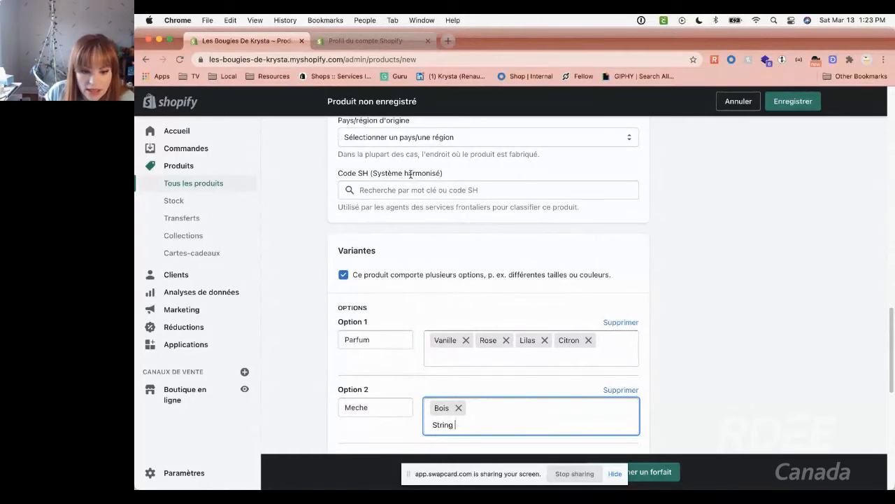
# Step: Scroll to the generated Parfum/Mèche variants table priced at 12,00 $ CA
pyautogui.scroll(-3)
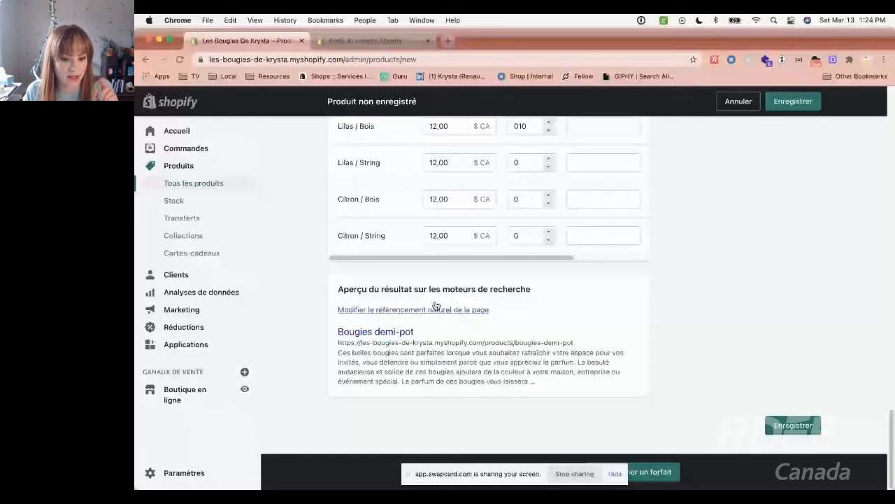
pyautogui.moveTo(586, 324)
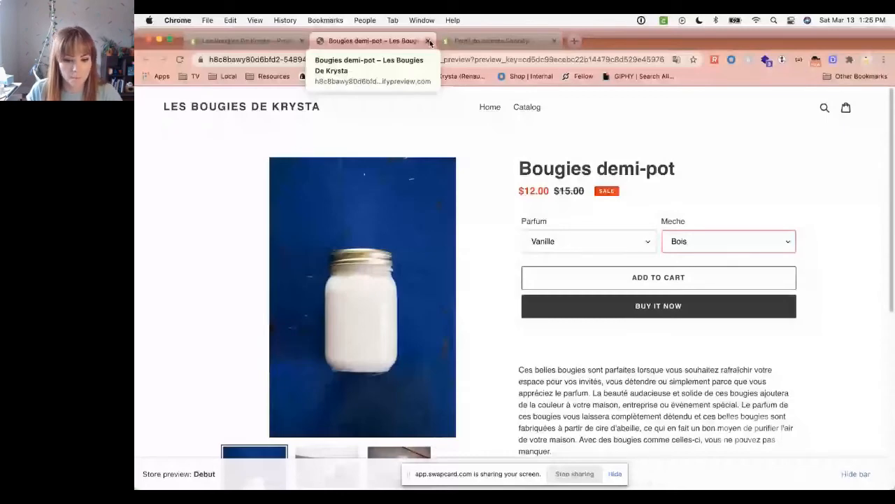
# Step: Close the storefront preview of Bougies demi-pot showing its sale price and options
pyautogui.click(244, 40)
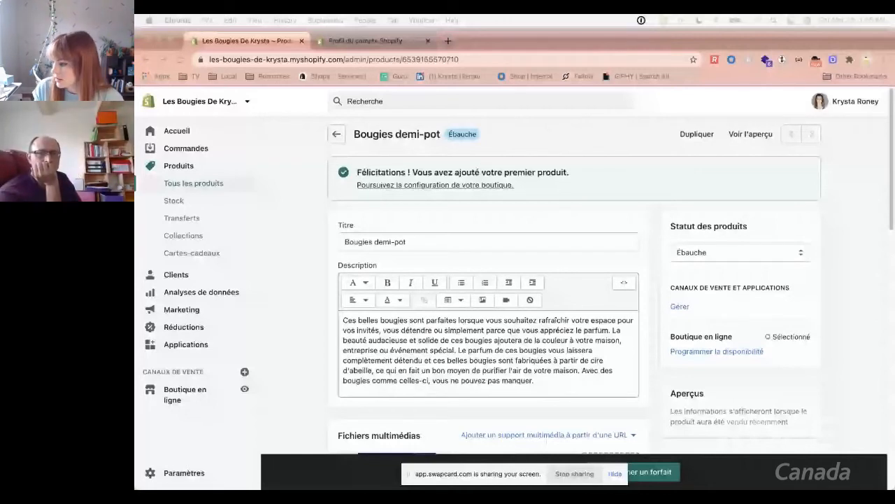
# Step: Return to the product list showing Bougies demi-pot as draft and start a new product
pyautogui.click(336, 134)
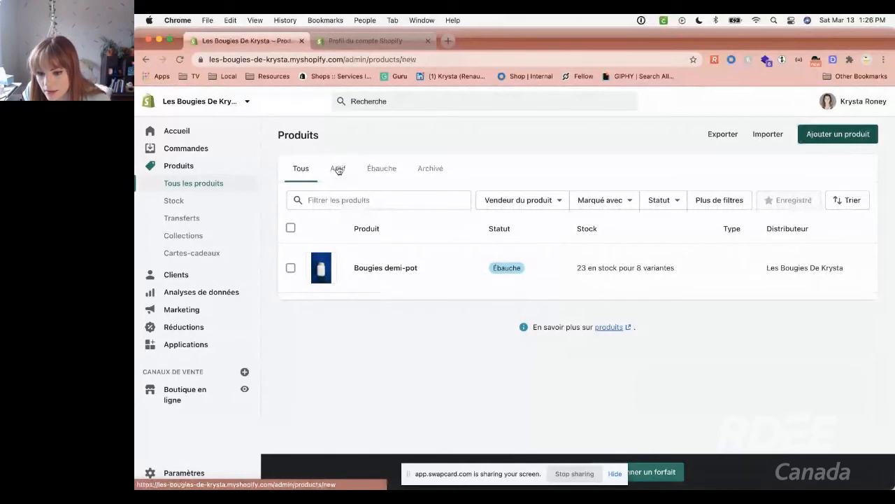
pyautogui.click(837, 135)
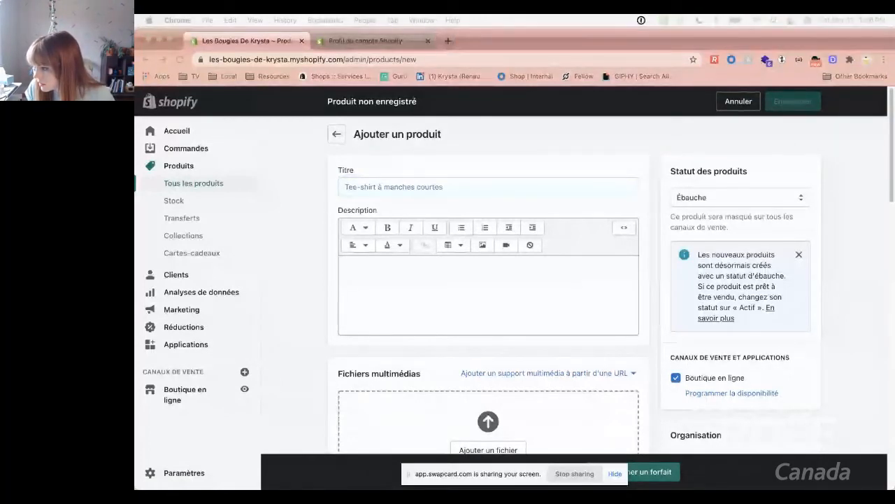
# Step: Title the product Bougies en pot plein, describe it, and set price 18 with compare-at and cost
pyautogui.write('Bougies en pot plein')
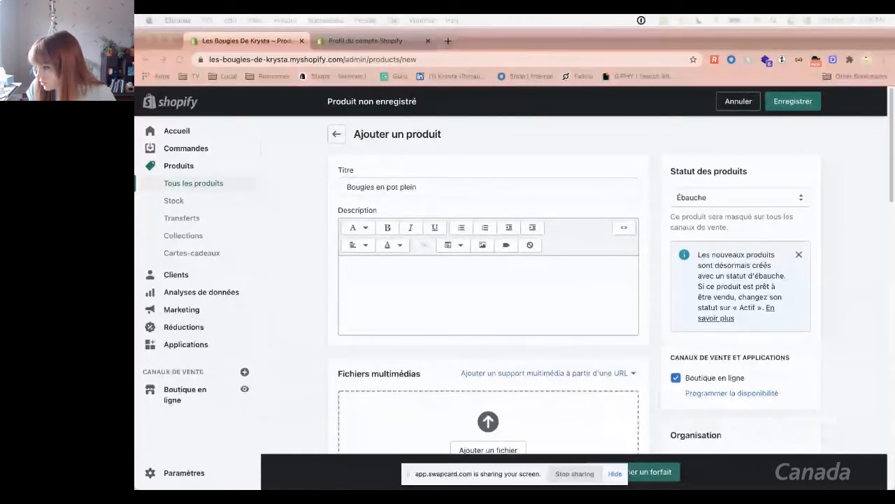
pyautogui.click(486, 294)
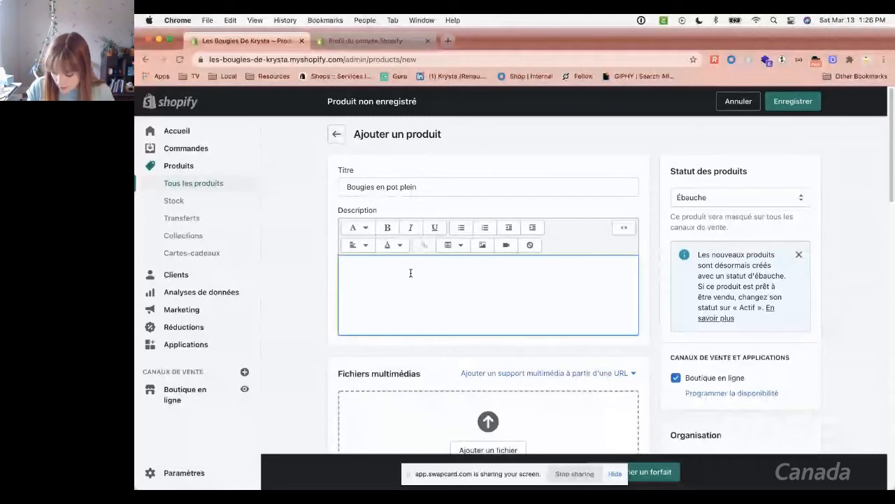
pyautogui.write('18,00')
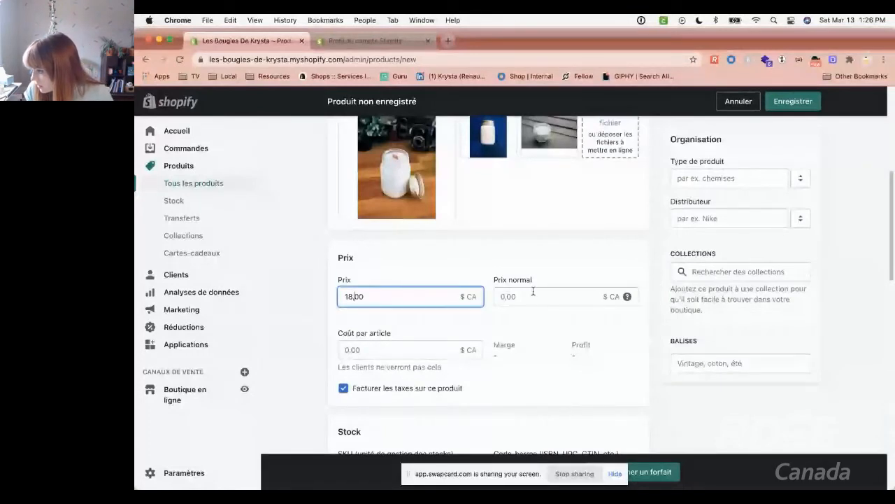
pyautogui.click(410, 350)
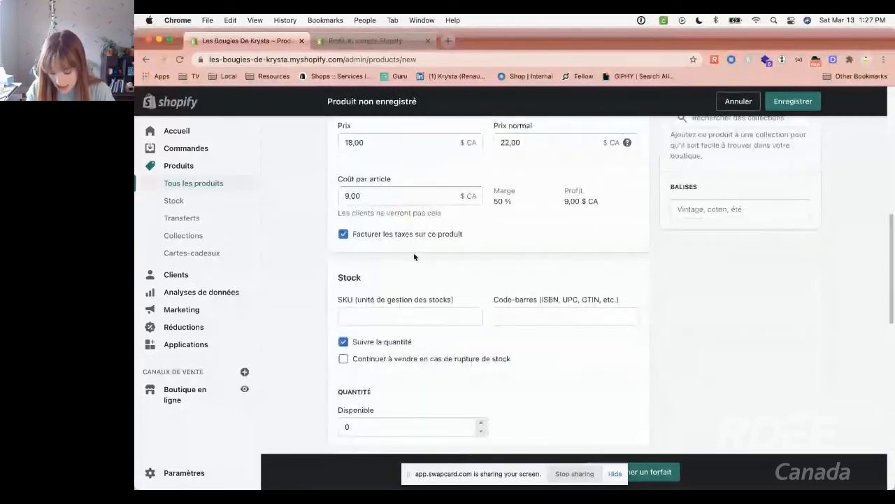
pyautogui.write('10')
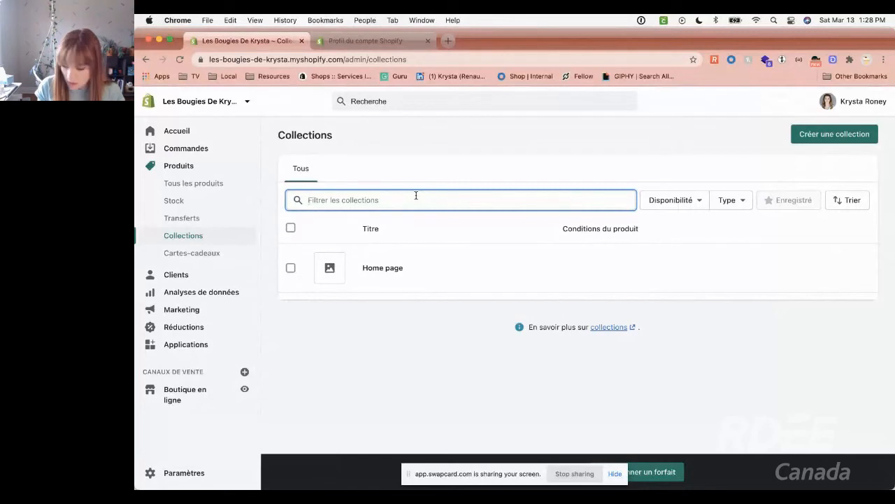
# Step: Create the collection Mes Favoris alongside Home page, then head to the online store channel
pyautogui.write('Mes Fab')
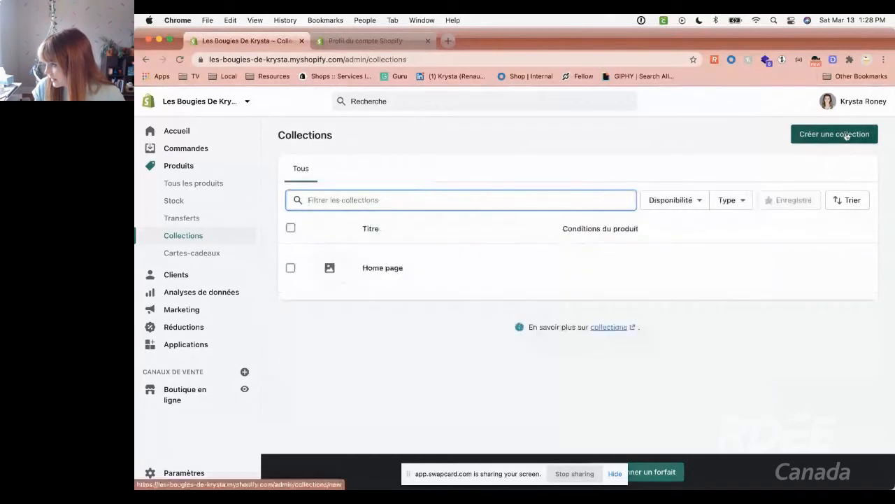
pyautogui.click(834, 134)
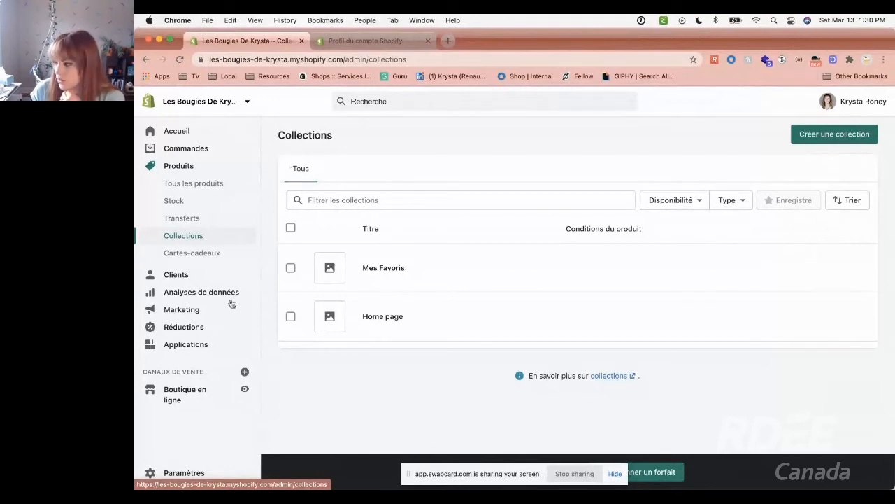
pyautogui.moveTo(223, 263)
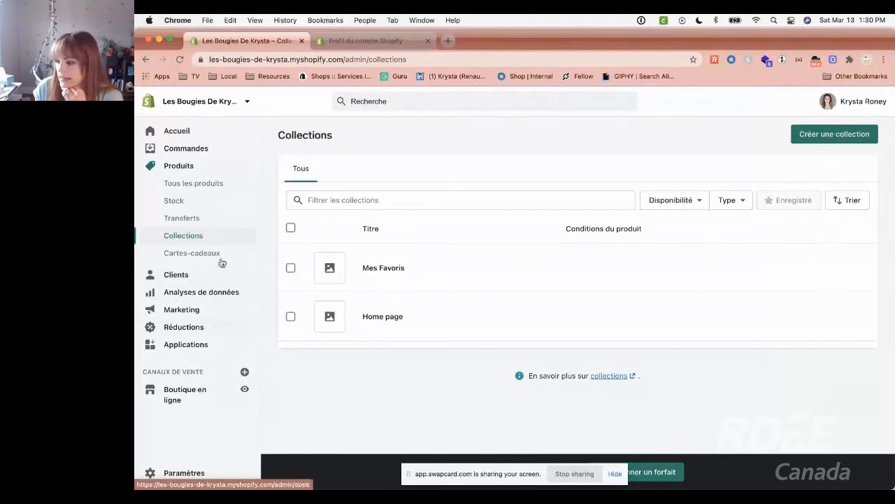
pyautogui.click(185, 395)
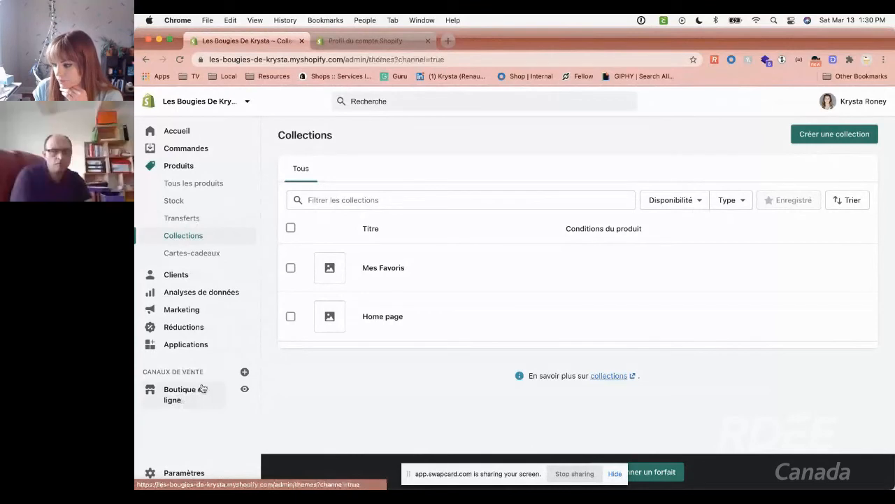
pyautogui.moveTo(149, 235)
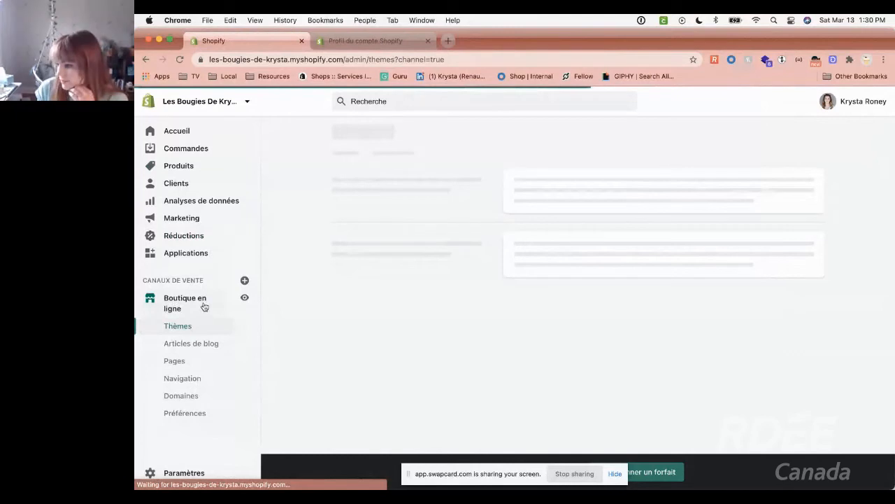
# Step: Reach the online store's Pages section and start a new store page
pyautogui.click(174, 361)
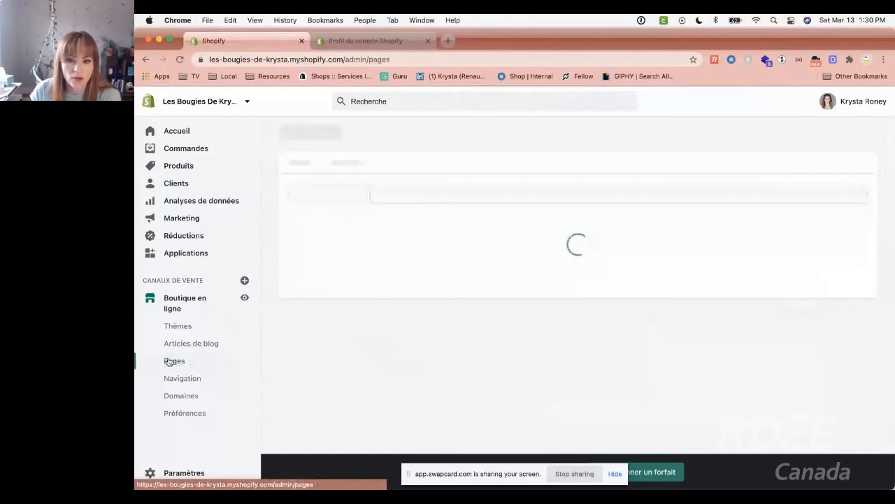
pyautogui.click(174, 361)
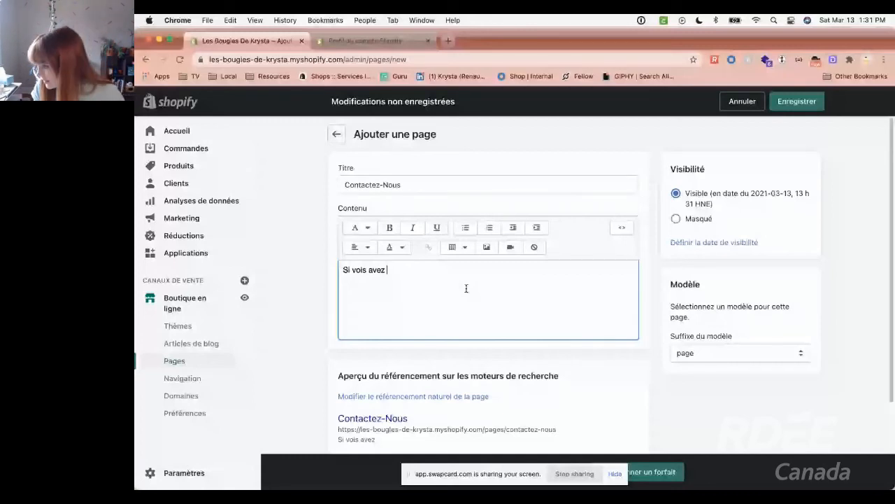
# Step: Write the Contactez-Nous body inviting visitors with questions or concerns to leave a note ici
pyautogui.write('des questions ou des concernes v')
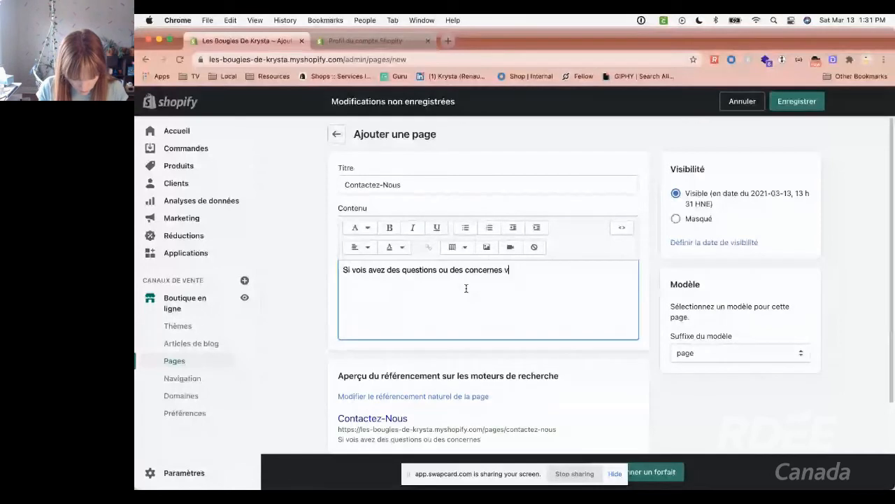
pyautogui.press('Backspace')
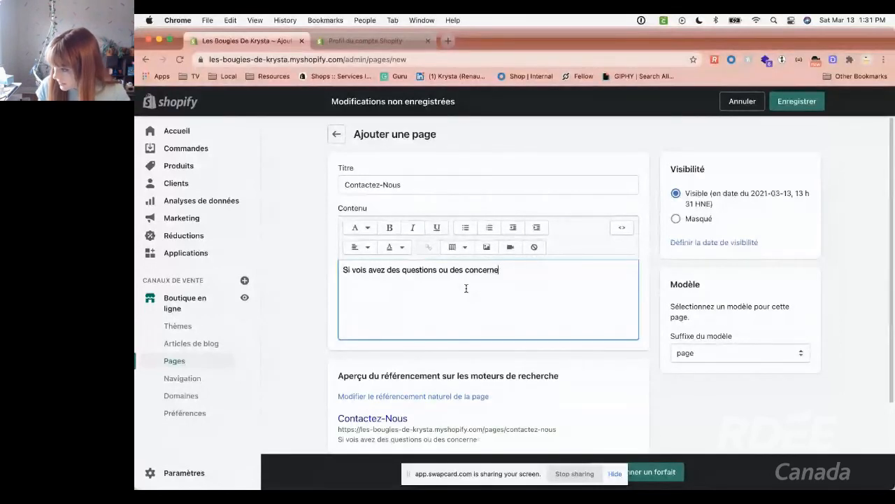
pyautogui.write('s, vou')
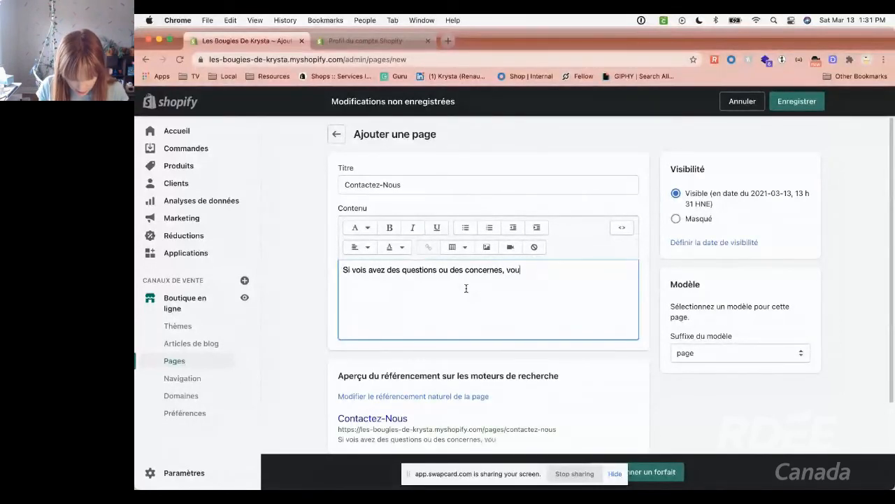
pyautogui.write('s pu')
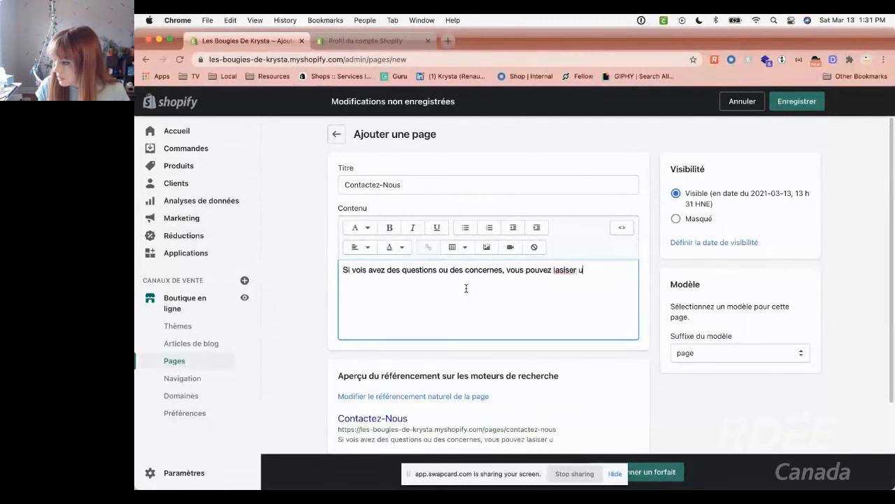
pyautogui.press('Backspace')
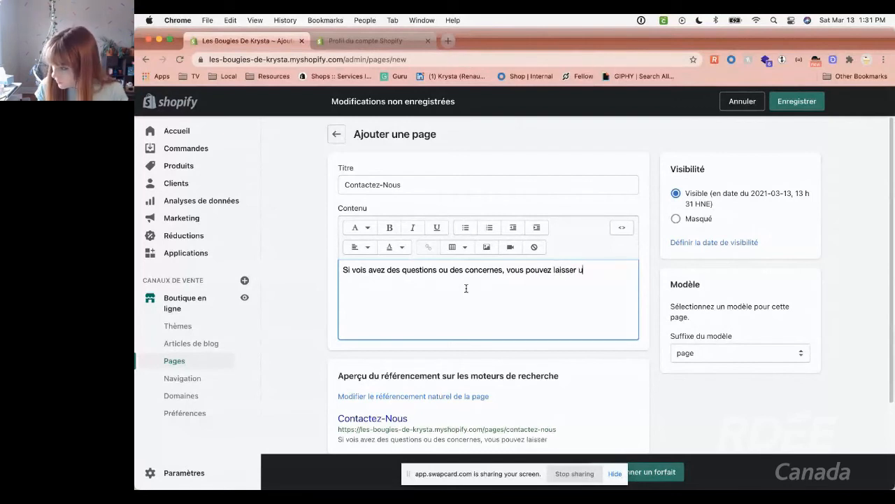
pyautogui.write('n note ici.')
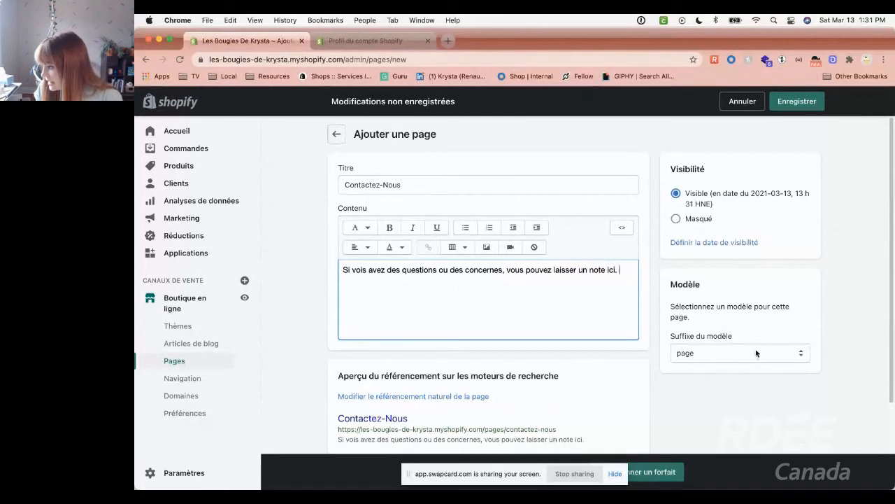
pyautogui.click(739, 352)
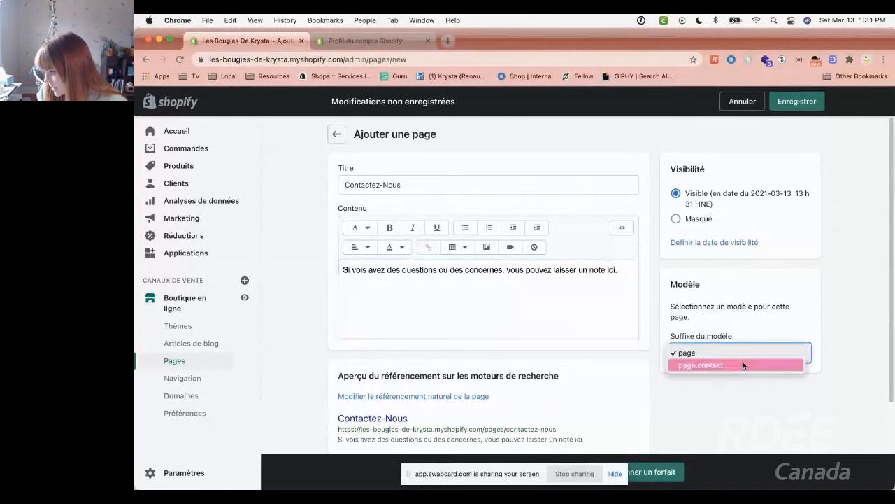
# Step: Set the Contactez-Nous page's template suffix to page.contact
pyautogui.click(701, 364)
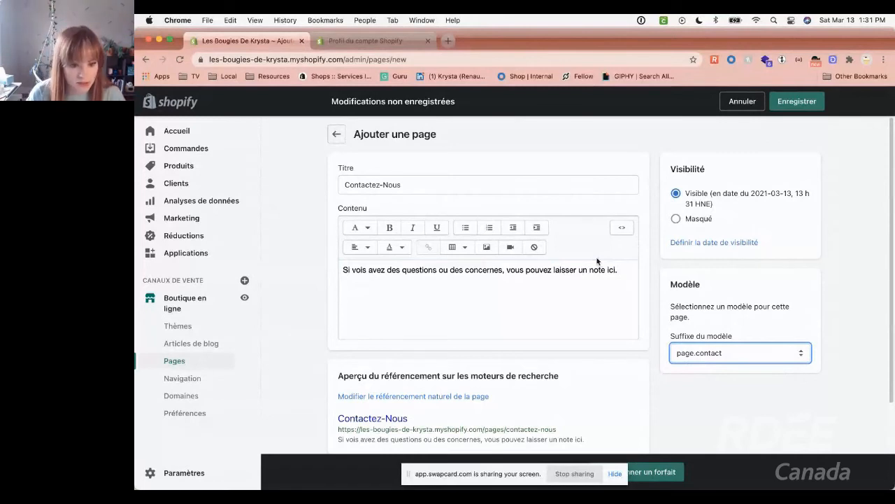
pyautogui.click(798, 101)
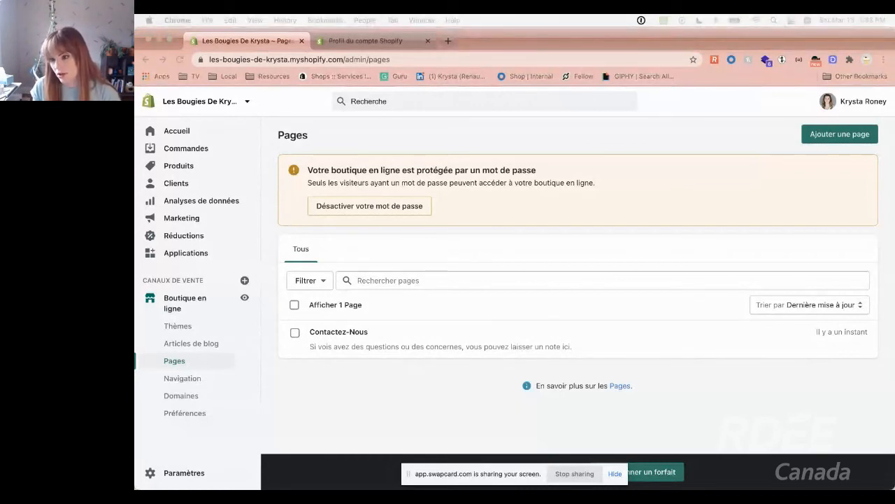
pyautogui.moveTo(274, 187)
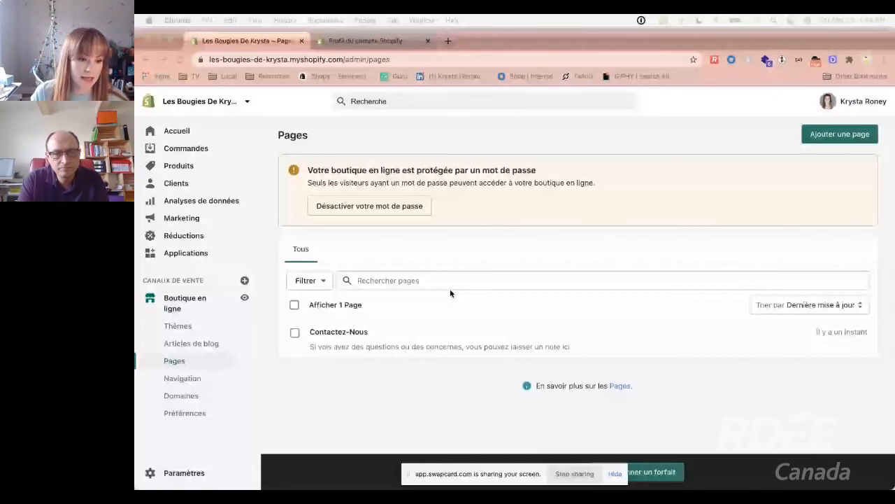
pyautogui.moveTo(389, 305)
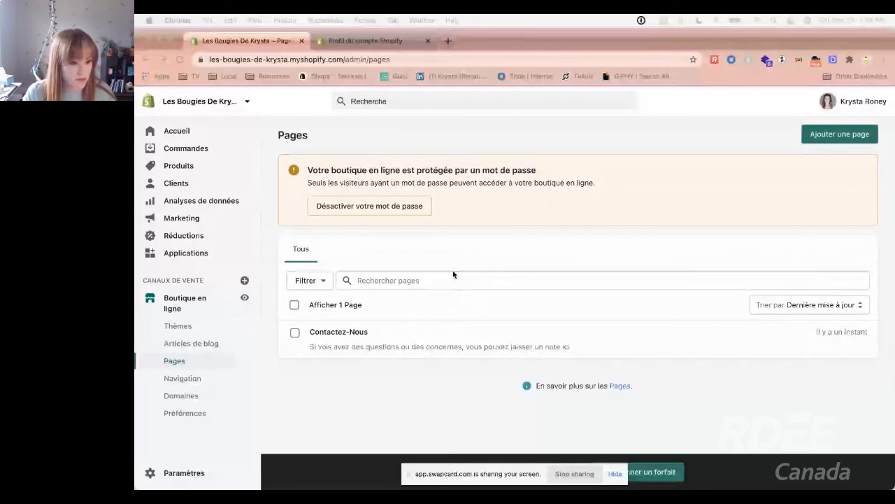
# Step: Show the store's empty Articles de blog section
pyautogui.click(190, 343)
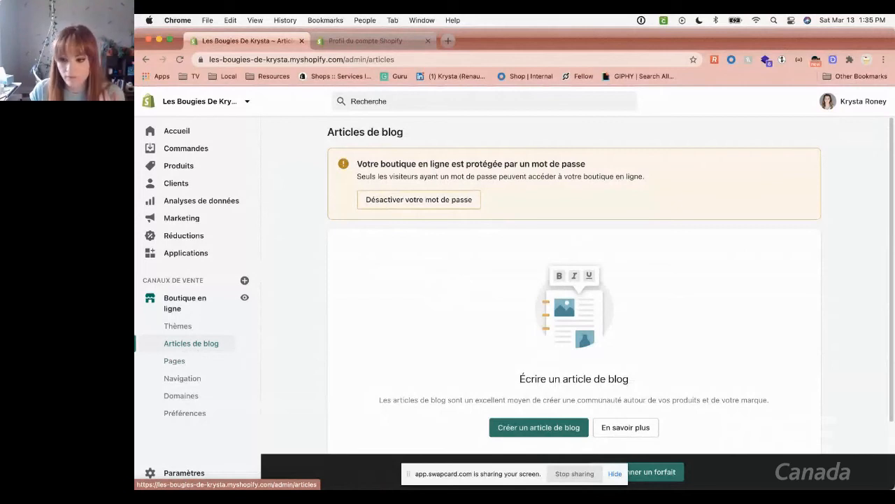
pyautogui.moveTo(528, 365)
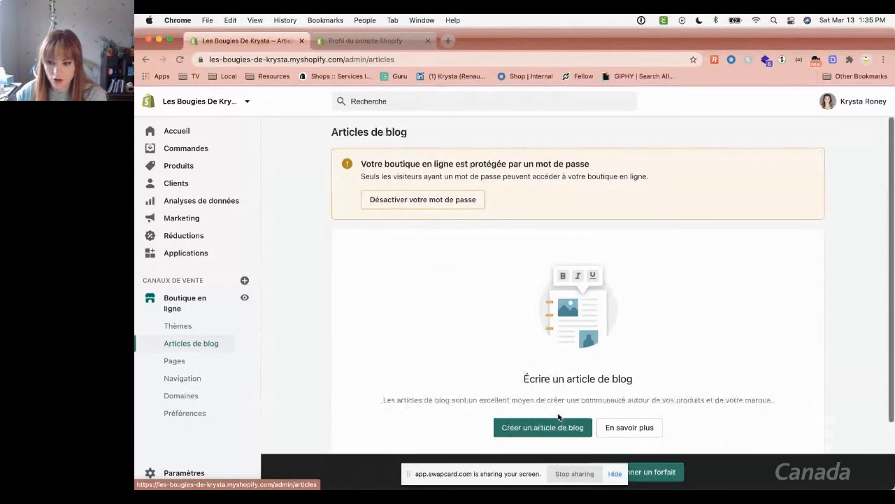
# Step: Start the blog article '10 façons d'utiliser les bougies pour se détendre'
pyautogui.click(543, 427)
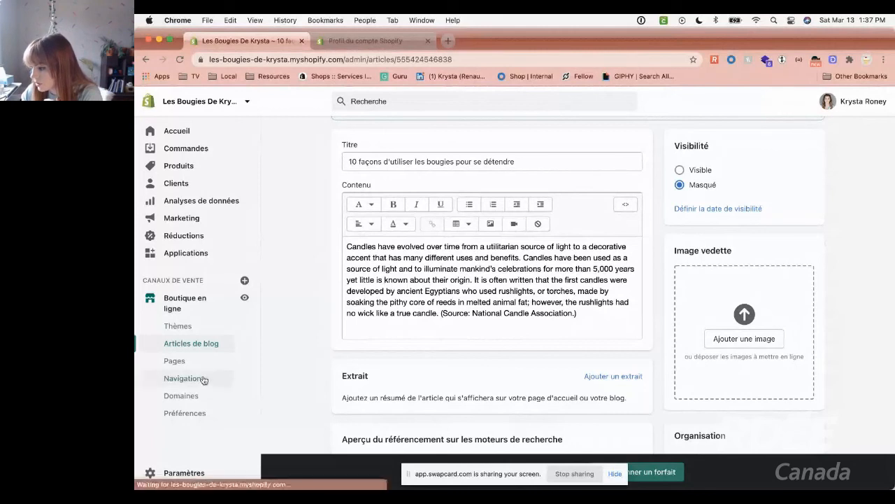
# Step: Go to the store's Navigation page listing the Footer menu and Main menu
pyautogui.click(184, 378)
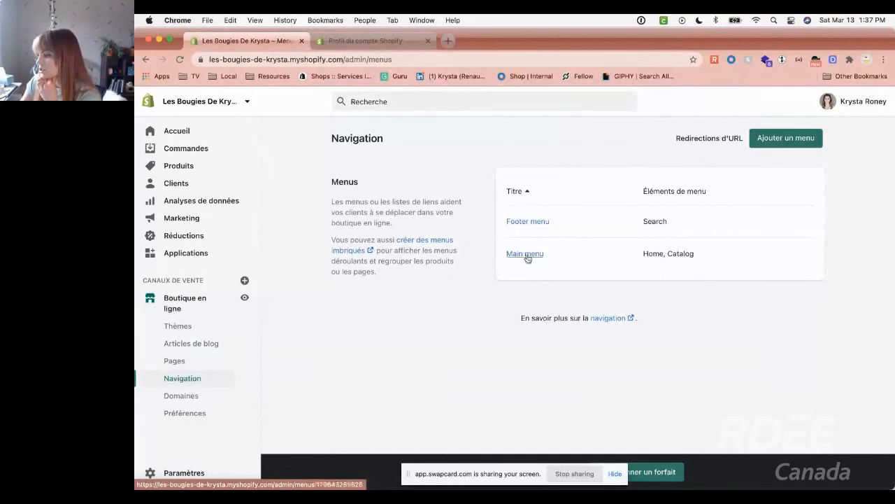
# Step: Edit the Main menu, adding a Blog item and choosing its link destination
pyautogui.click(525, 253)
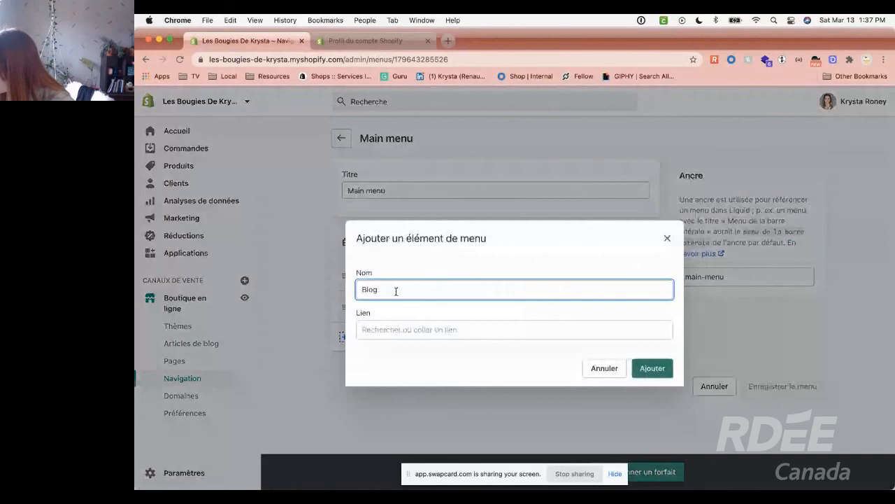
pyautogui.click(515, 330)
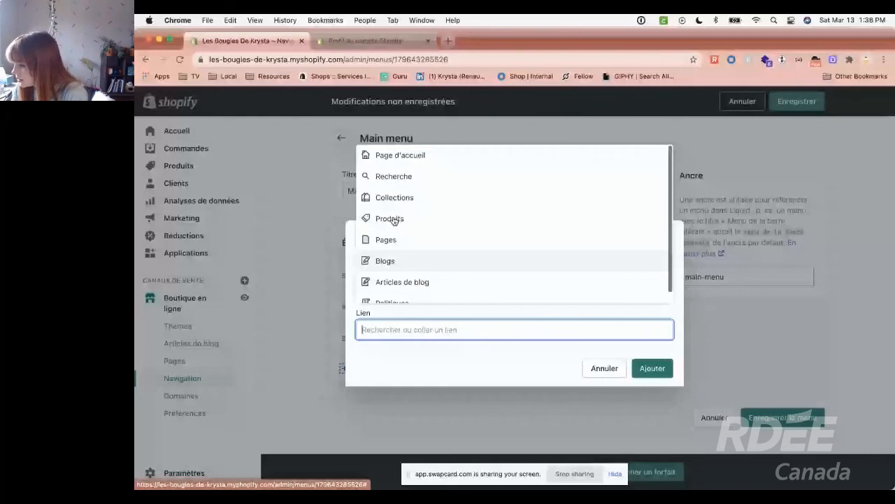
pyautogui.click(604, 368)
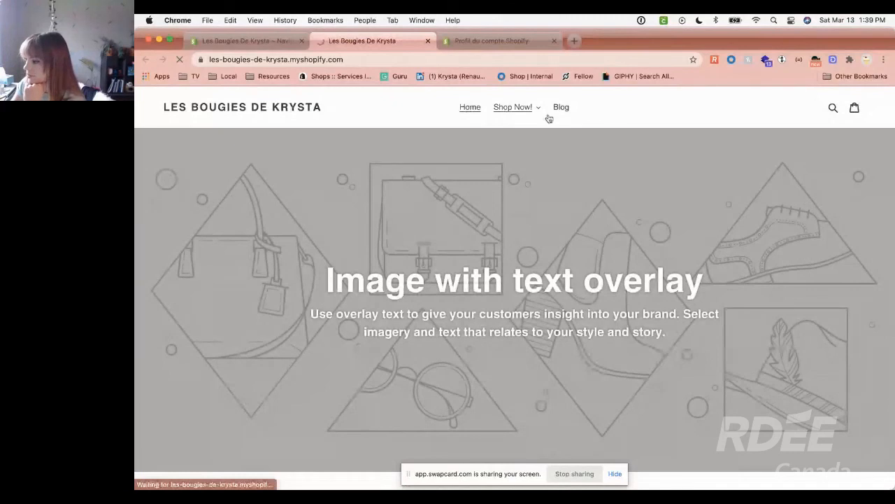
# Step: Expand the storefront's Shop Now! dropdown and visit its Nos Favoris sub-item
pyautogui.click(512, 106)
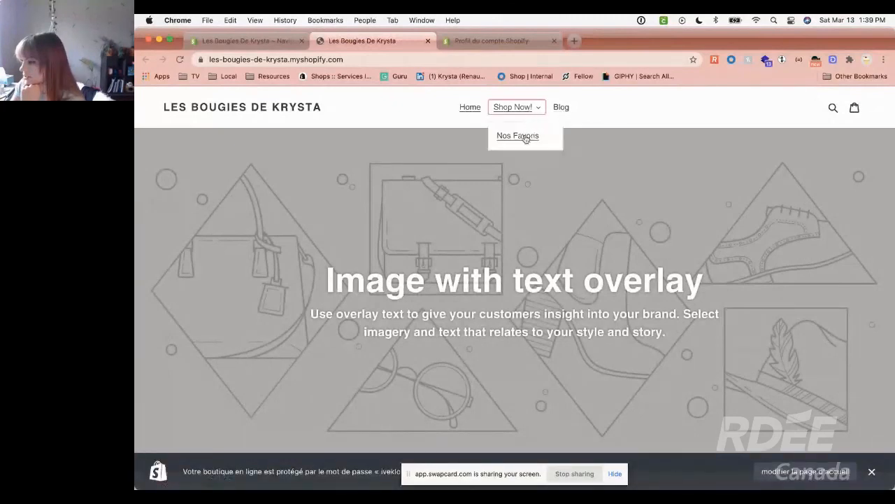
pyautogui.click(518, 134)
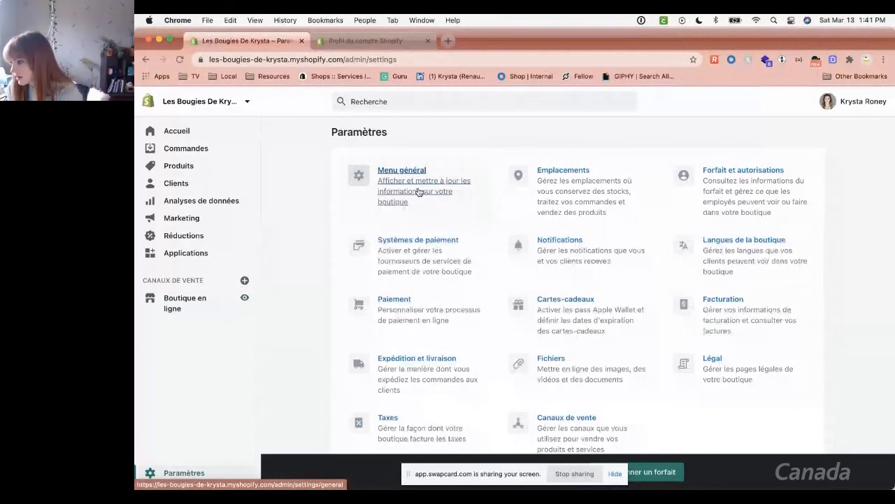
# Step: View the Paiement settings showing Shopify Payments rates and PayPal Express Checkout
pyautogui.click(418, 239)
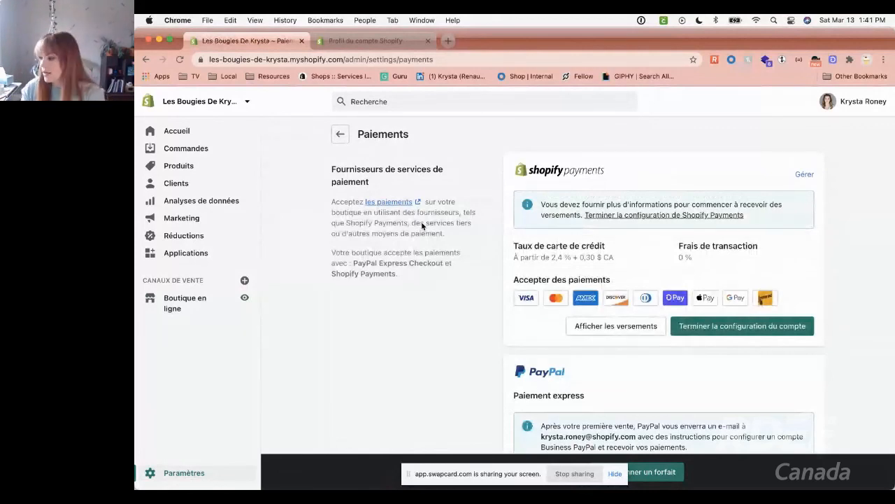
pyautogui.moveTo(526, 268)
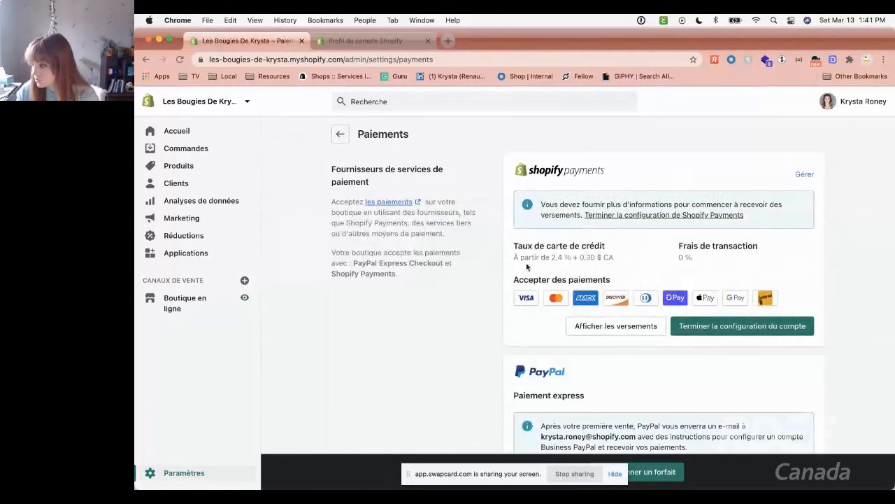